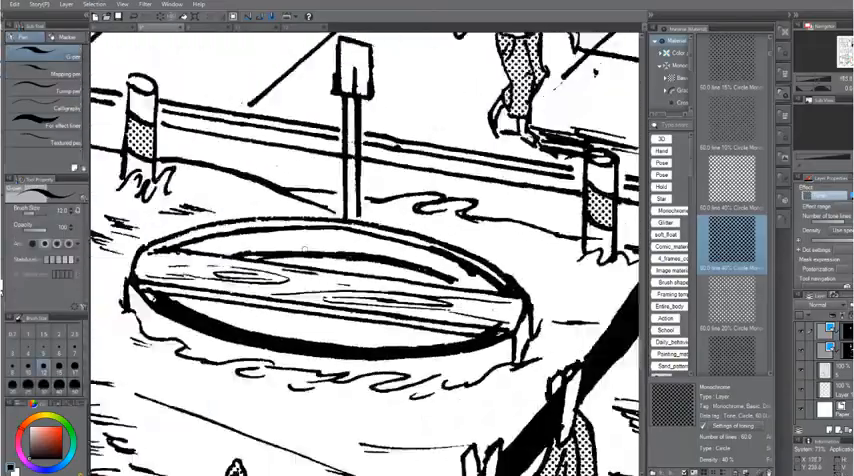
Apply 60-line circle tone to the panels, including the creature's beard and posts, then raise the Picarto chat
{"action": "scroll", "scroll_direction": "down", "scroll_amount": 3}
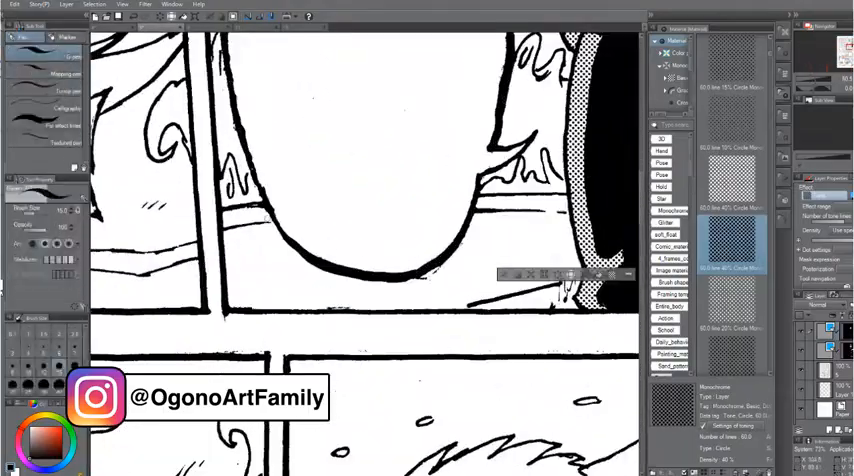
{"action": "type", "text": "welcom"}
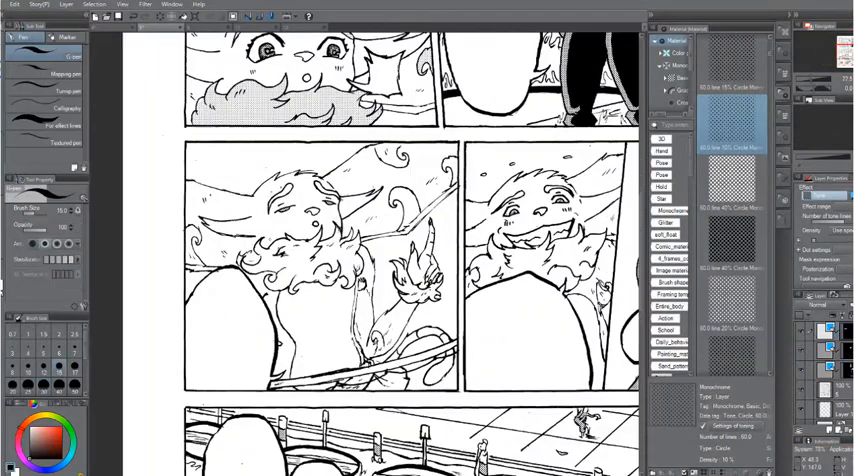
{"action": "left_click", "coordinate": [94, 5]}
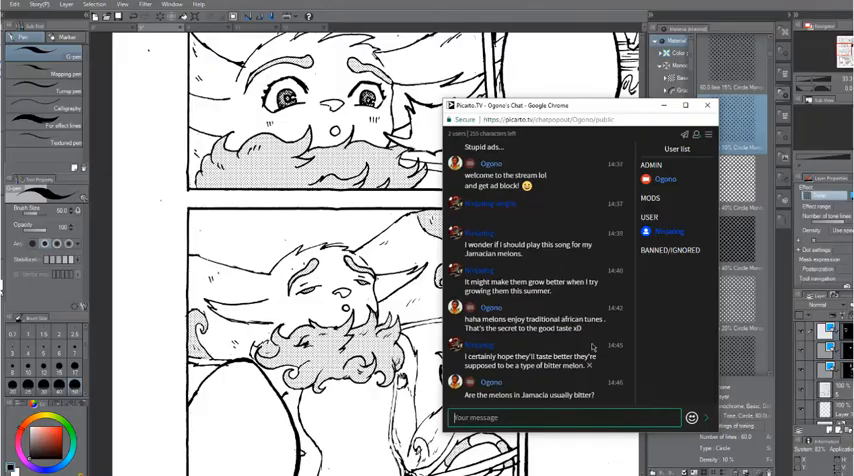
Letter 'SLAMS!' in the top-left panel and fill the woman's trousers black
{"action": "left_click", "coordinate": [708, 105]}
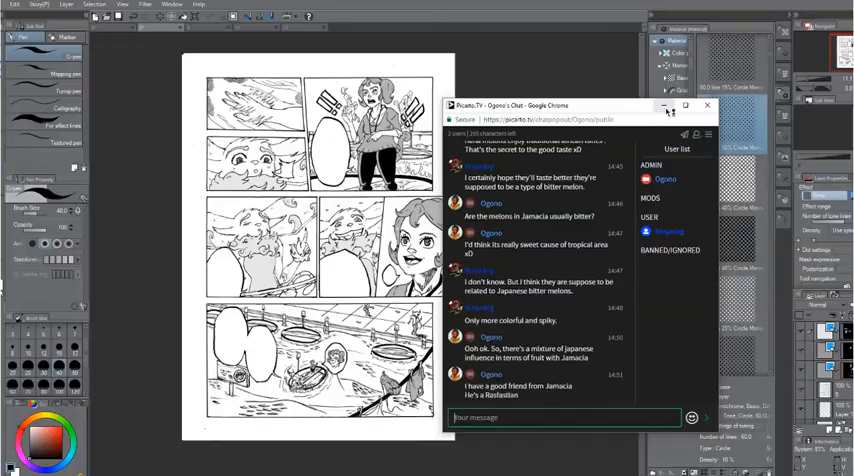
{"action": "left_click", "coordinate": [708, 105]}
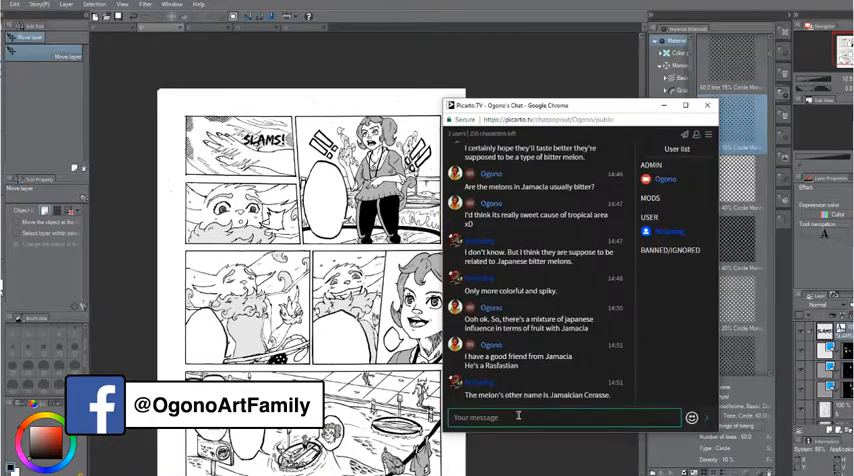
{"action": "scroll", "scroll_direction": "down", "scroll_amount": 3}
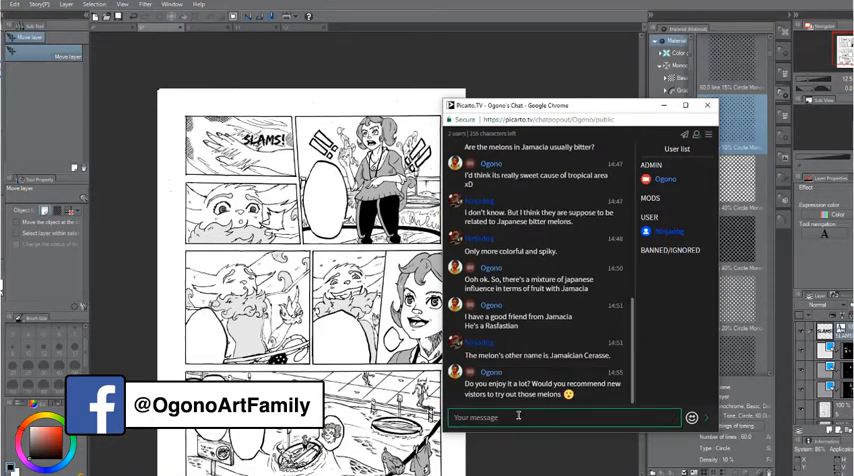
Place the Saturated line 14 material on the page and scale it with the Object tool
{"action": "left_click", "coordinate": [708, 105]}
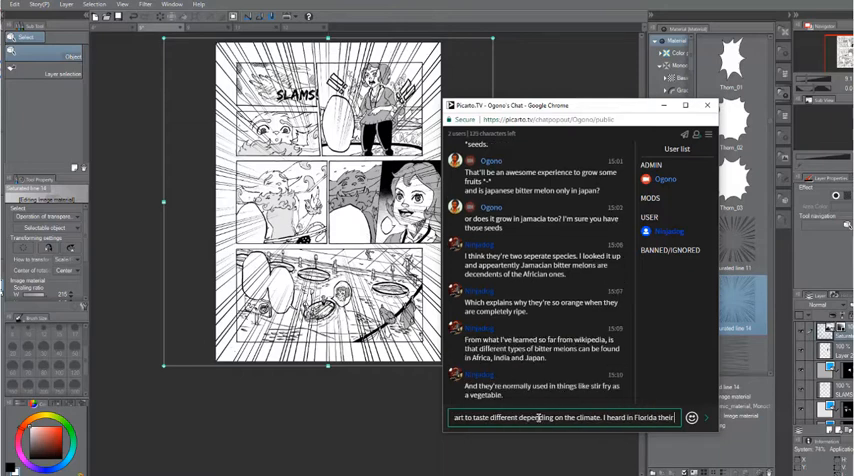
{"action": "type", "text": "It'll be interesting to get a babble at what the h"}
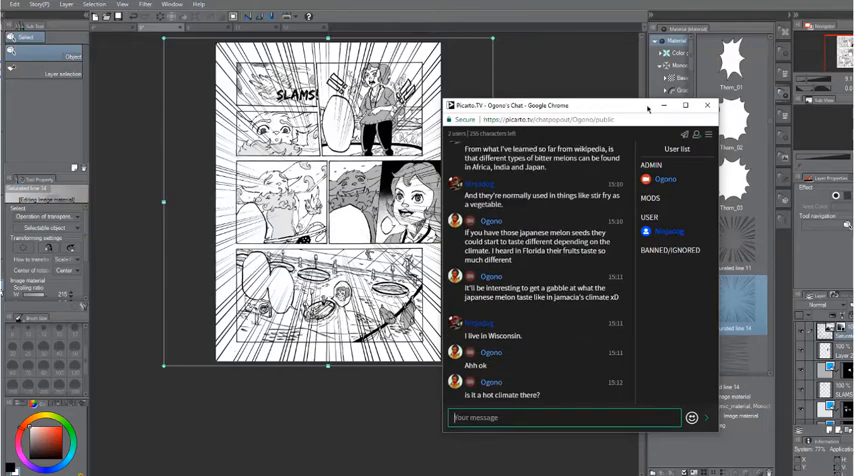
{"action": "left_click", "coordinate": [708, 104]}
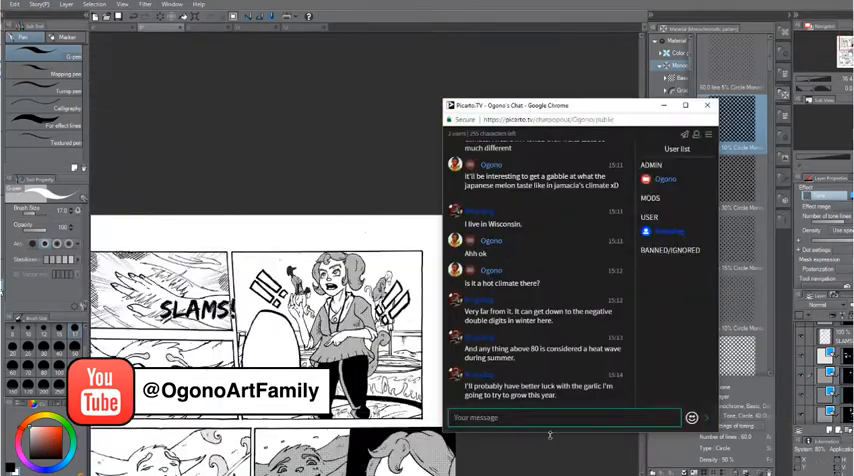
Erase the saturated lines over the characters with a large Hard eraser
{"action": "type", "text": "Haha oh ok. You're growing garlic in"}
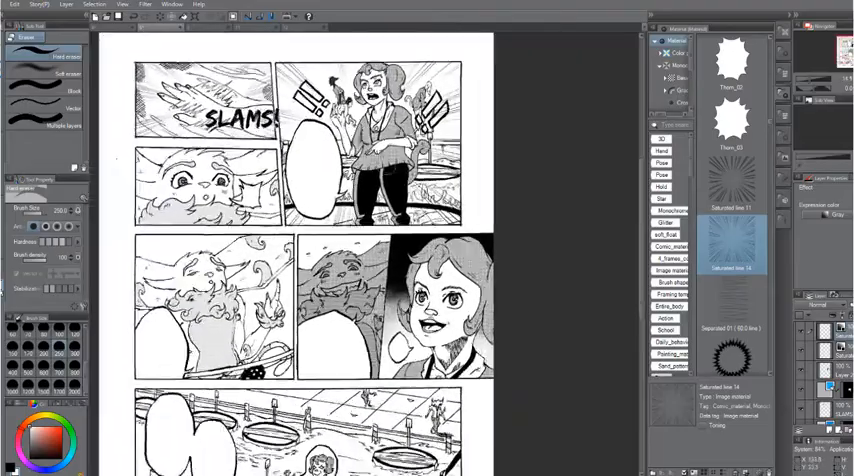
Brush gray tone onto the tone layers and fill the top-right panel's oval black
{"action": "left_click", "coordinate": [15, 4]}
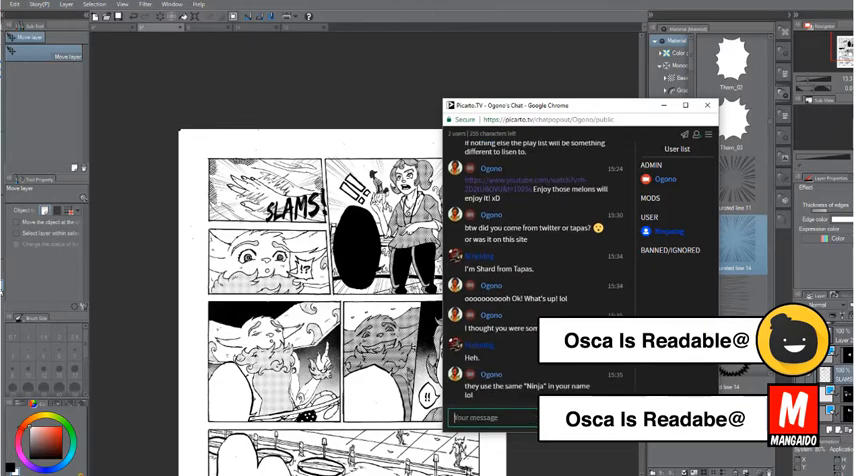
Review the bottom panel with page number 5, minimize the chat popup, and switch to Discord
{"action": "left_click", "coordinate": [708, 105]}
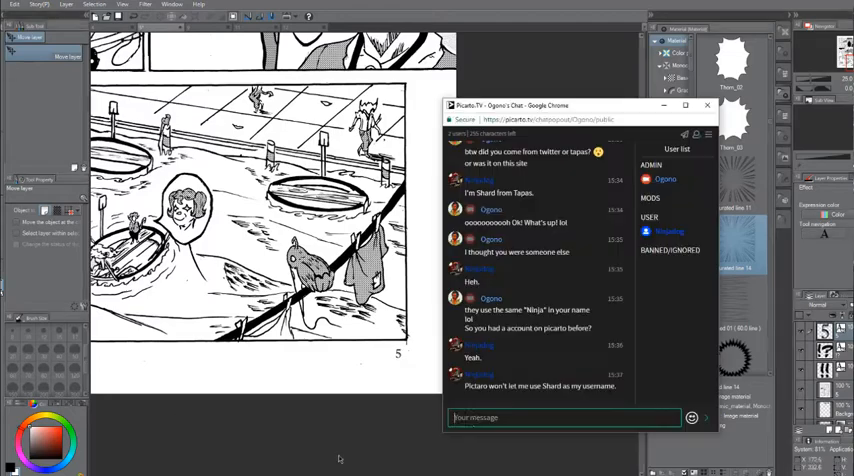
{"action": "type", "text": "h right it must be already taken. Plus it's a common name someone's"}
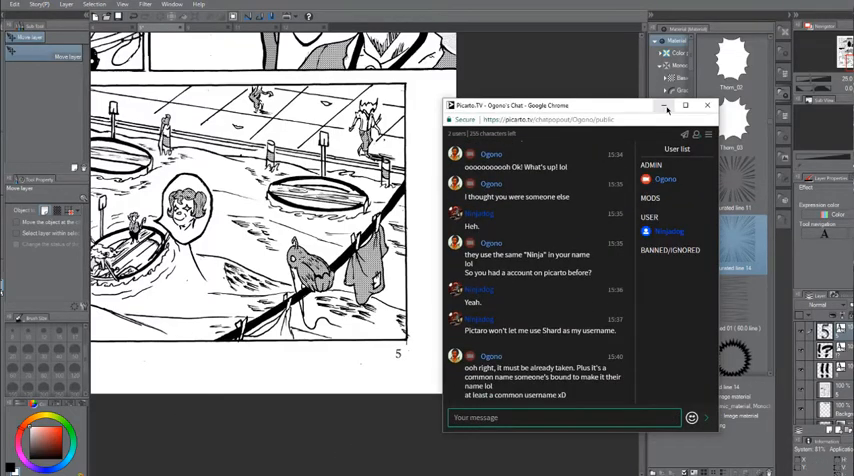
{"action": "left_click", "coordinate": [707, 105]}
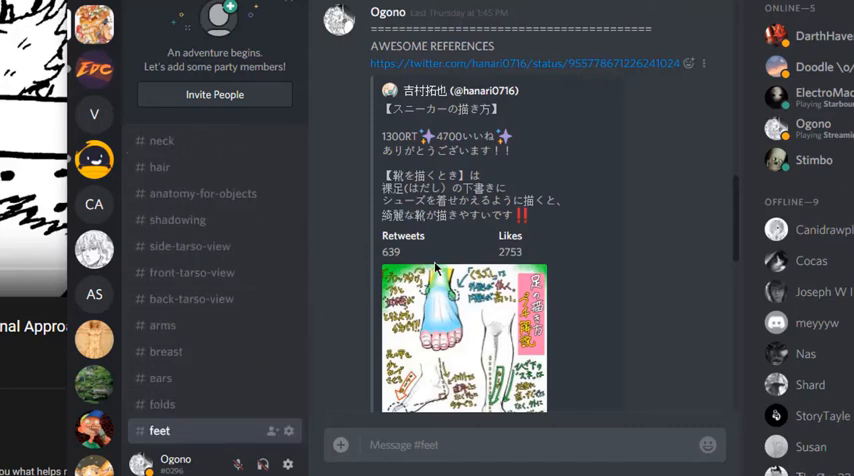
Scroll the channel list, visit share-artwork, then return to chat-with-the-family
{"action": "scroll", "scroll_direction": "down", "scroll_amount": 3}
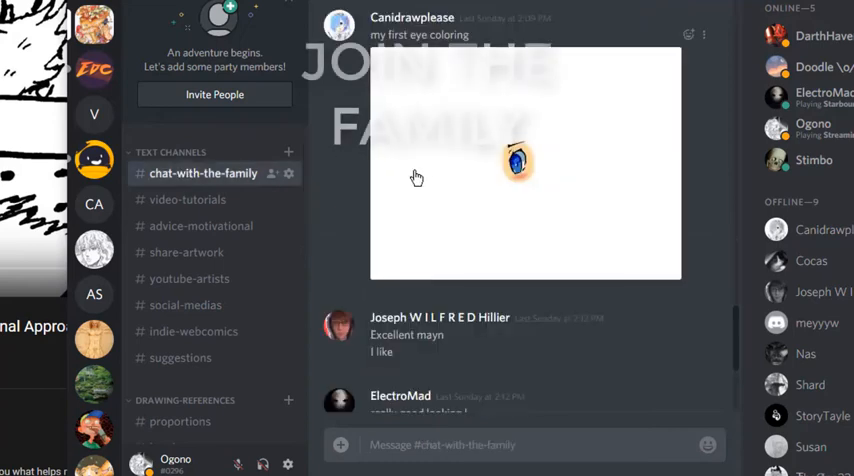
{"action": "scroll", "scroll_direction": "down", "scroll_amount": 3}
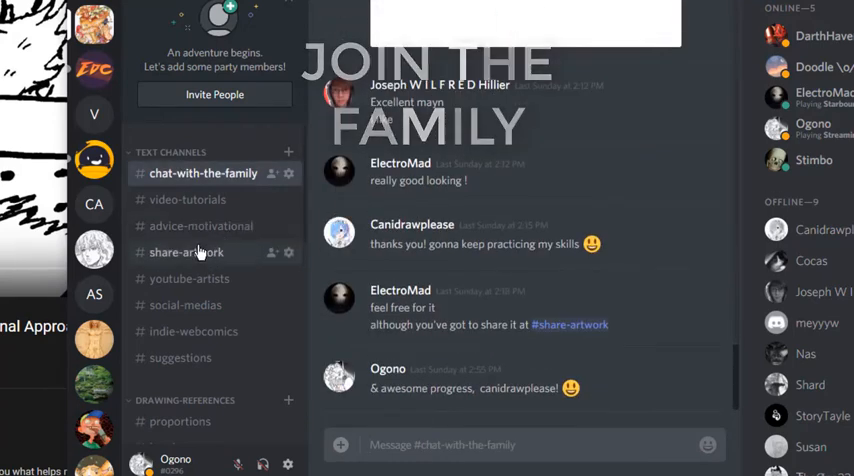
{"action": "left_click", "coordinate": [186, 252]}
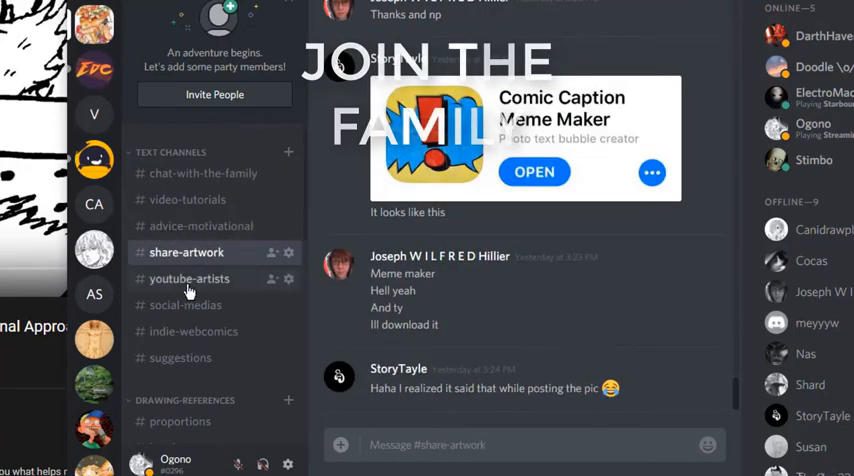
{"action": "left_click", "coordinate": [204, 173]}
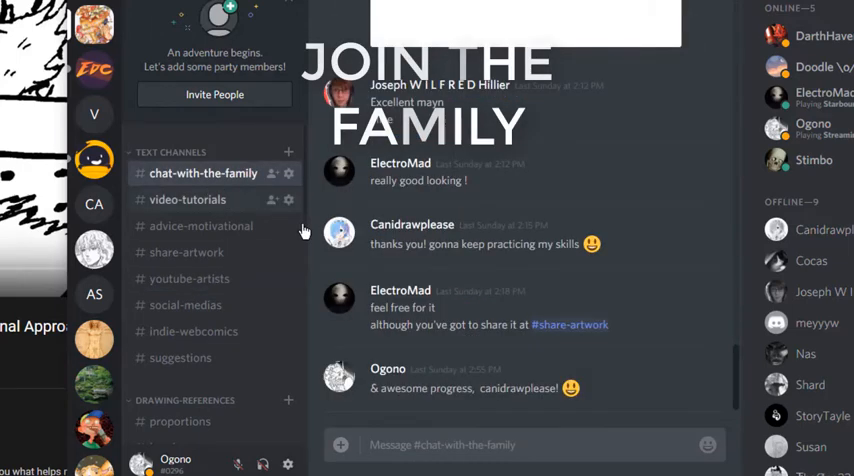